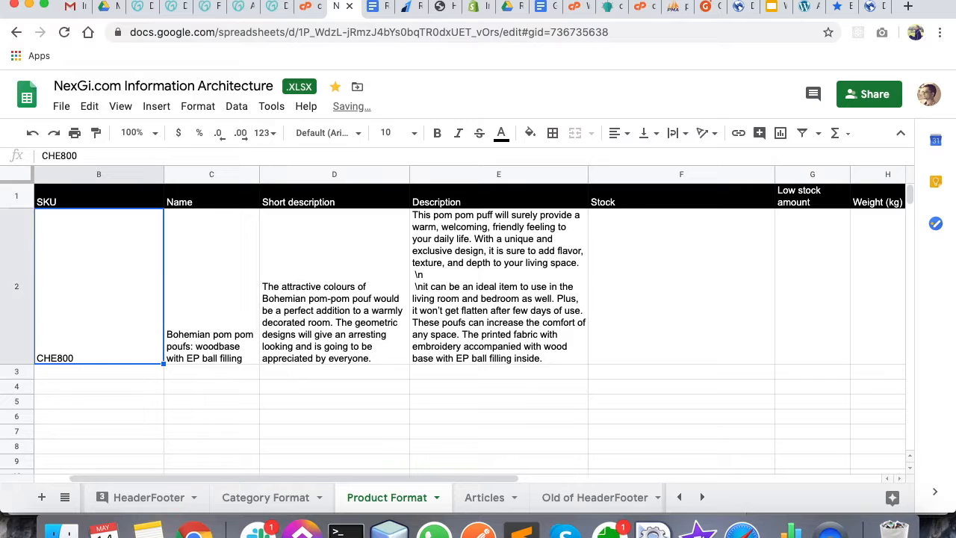
Review the name and short description, then enter stock 30 and low stock amount 2.
left_click(202, 293)
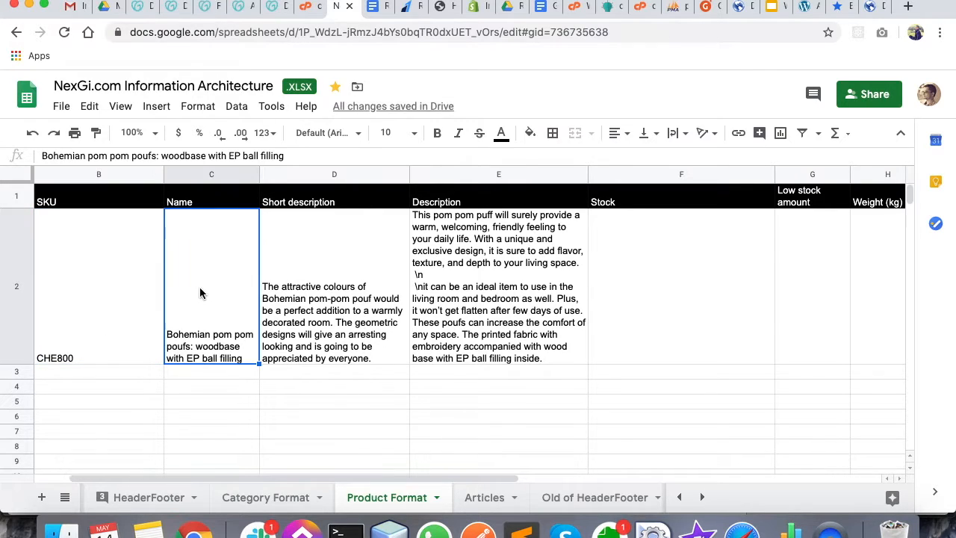
left_click(334, 299)
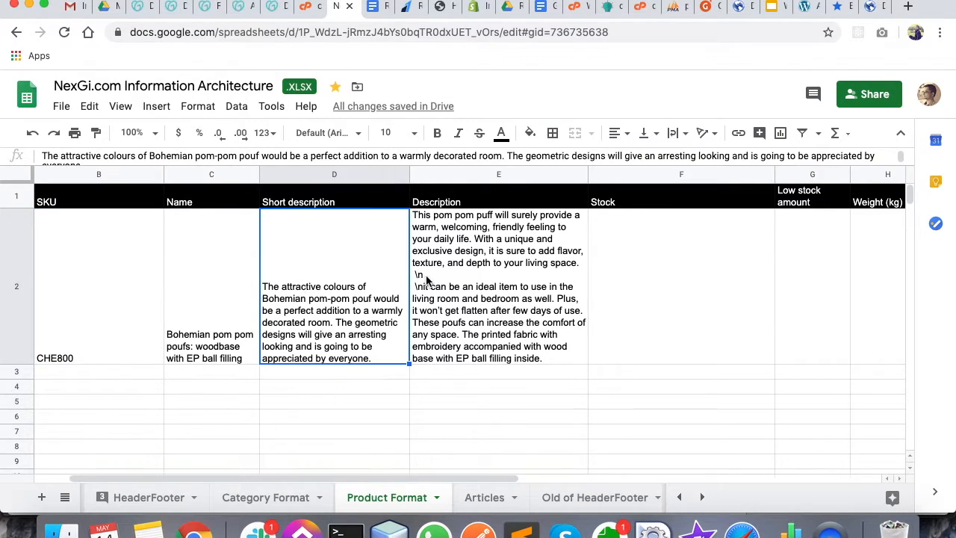
left_click(681, 287)
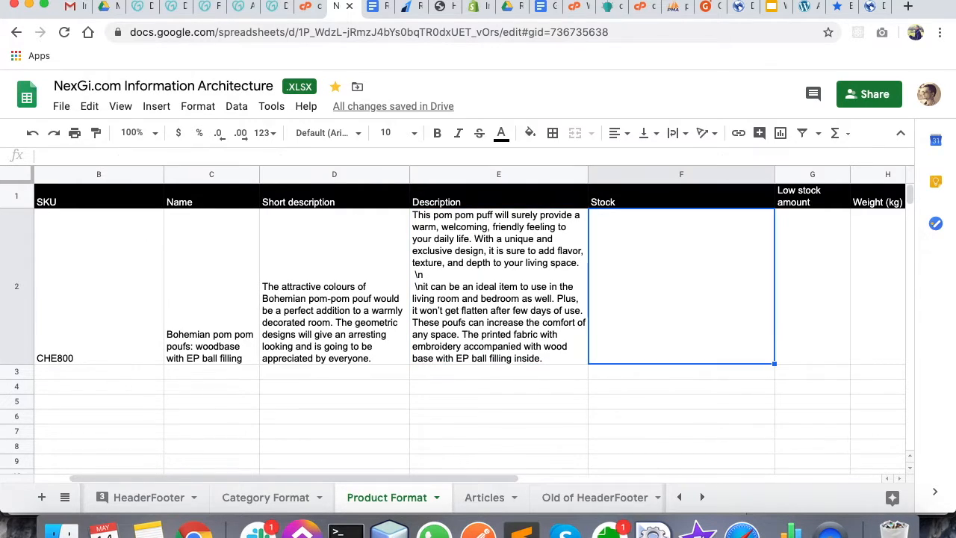
type("30")
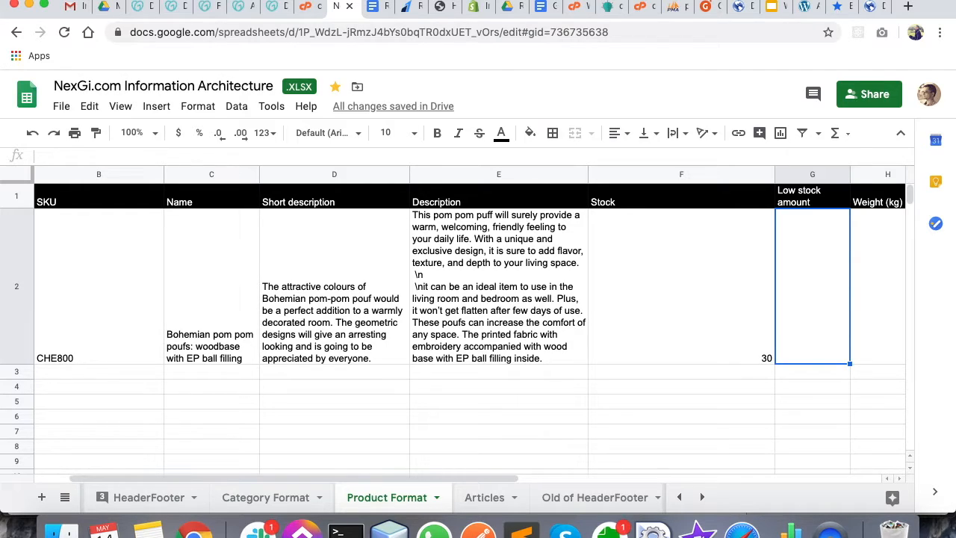
type("2")
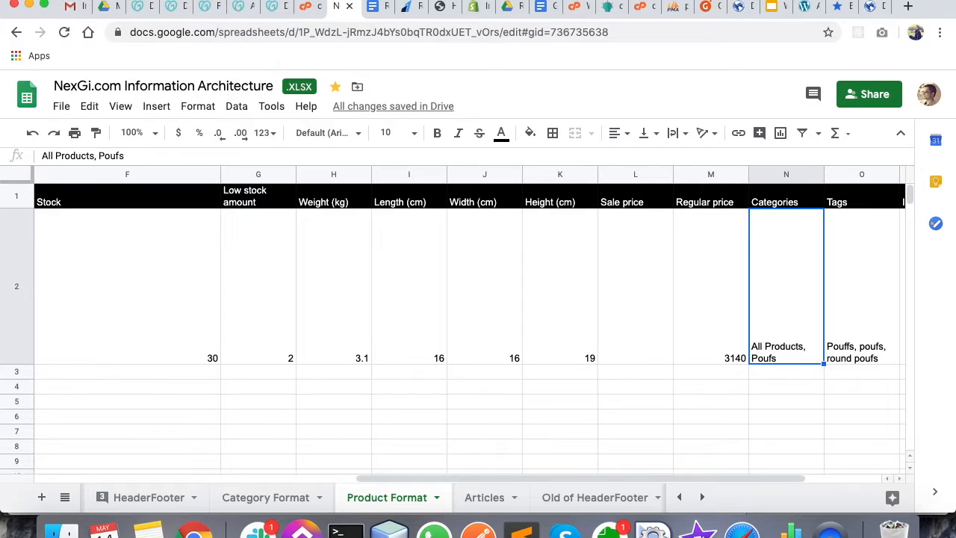
Select the product's empty Images cell in column P.
left_click(860, 284)
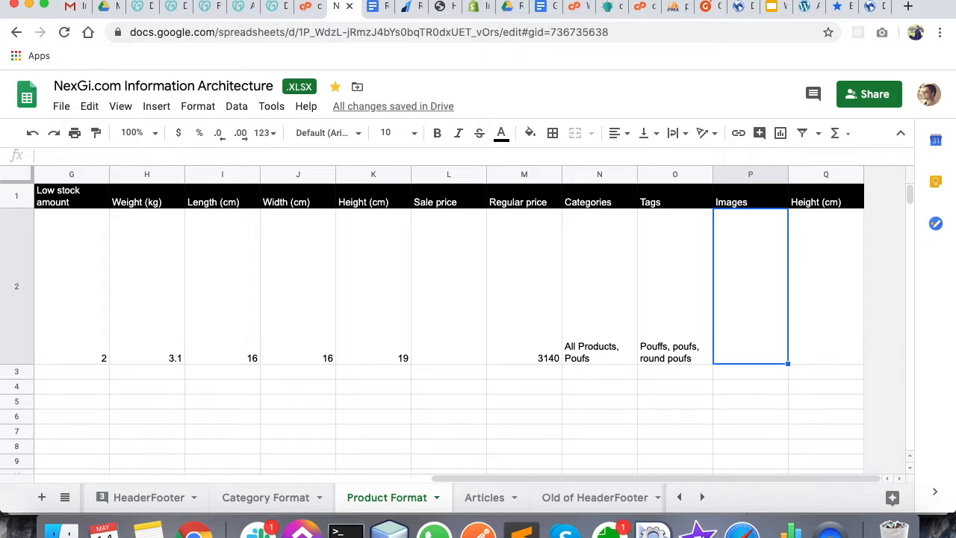
mouse_move(525, 341)
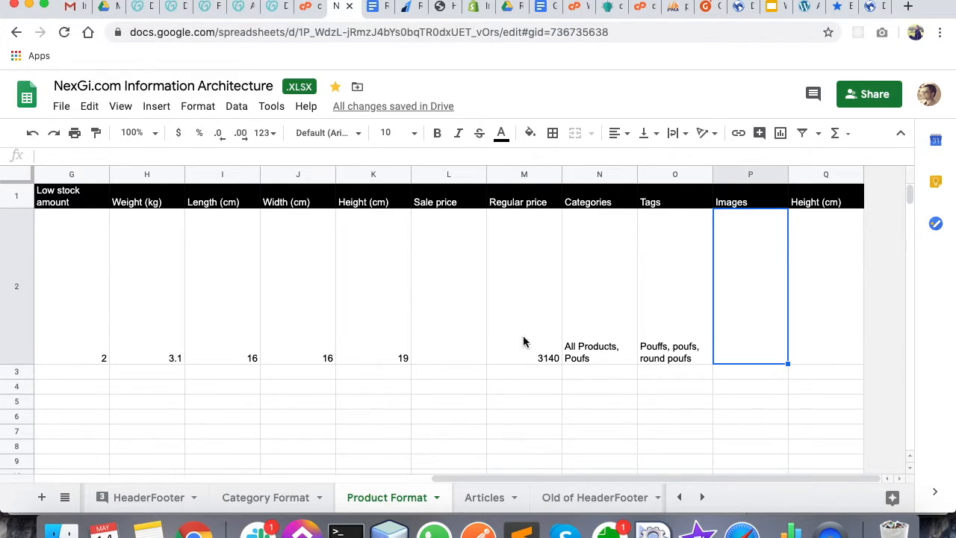
mouse_move(750, 320)
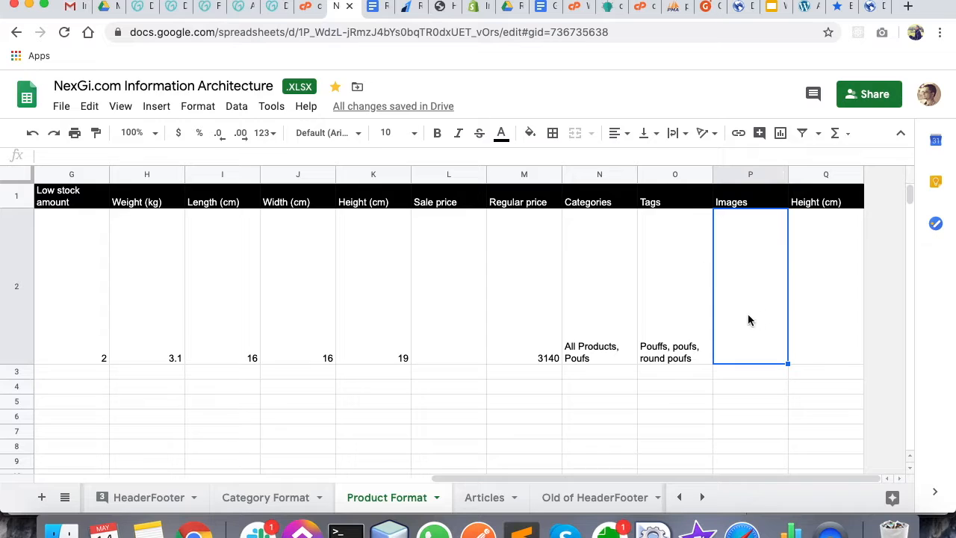
mouse_move(773, 281)
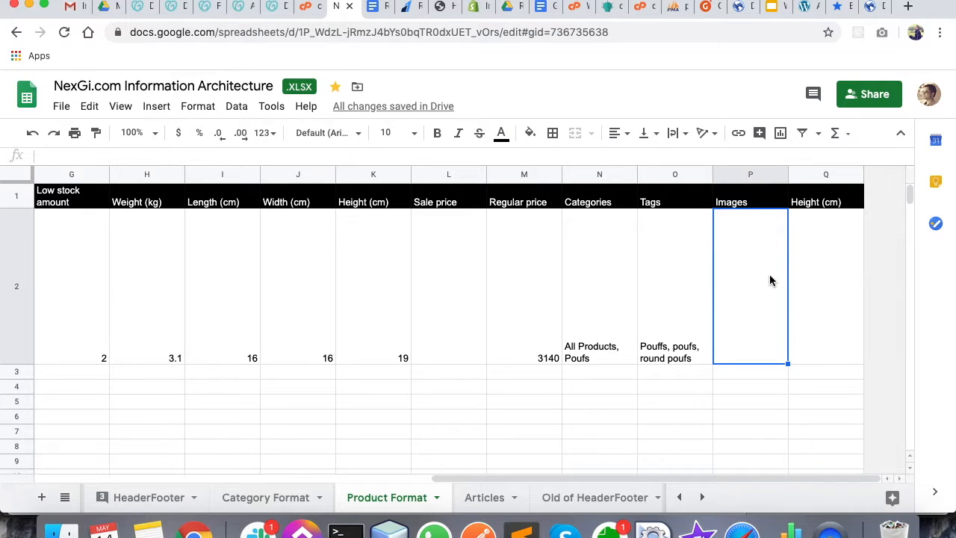
mouse_move(625, 401)
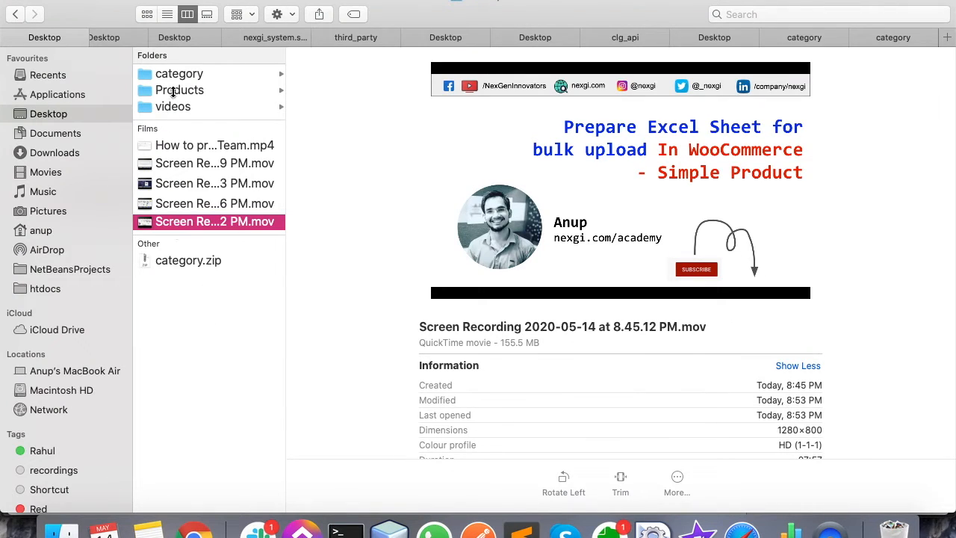
Show the Products folder's image files and check the first JPG's filename.
left_click(179, 90)
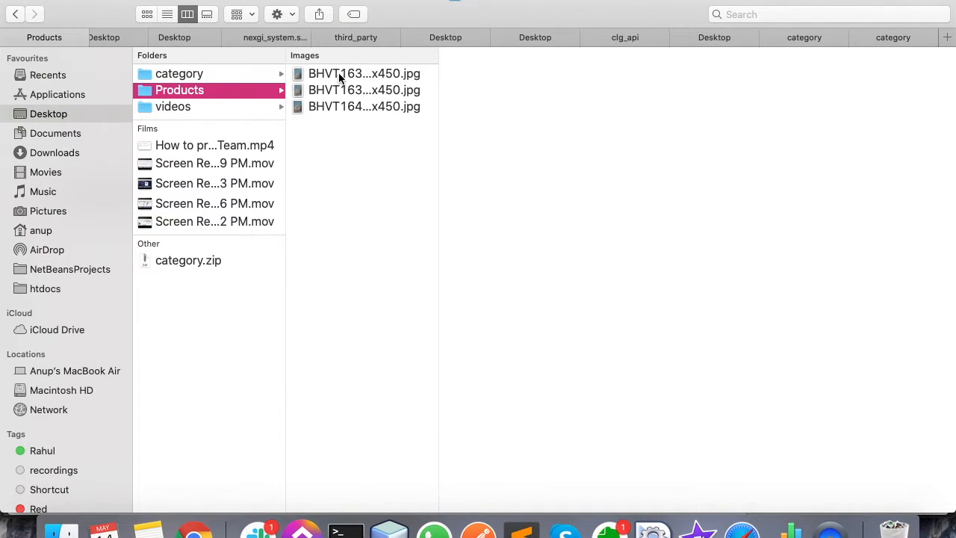
left_click(365, 73)
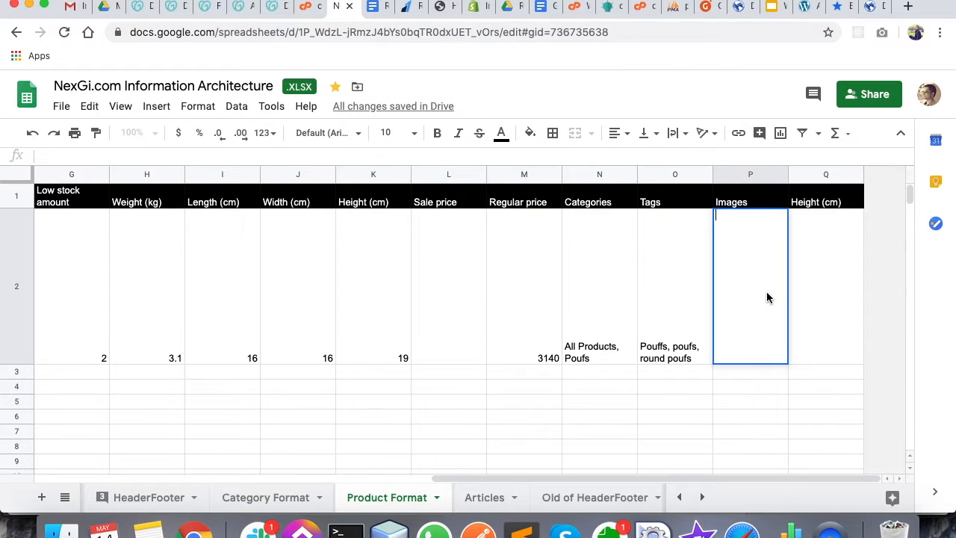
Enter BHVT1635-300x450.jpg, BHVT1638-300x450.jpg and BHVT1641-1-300x450.jpg as comma-separated image names.
type("BHVT1635-300x450.jpg, BHVT1638-300x450.jpg")
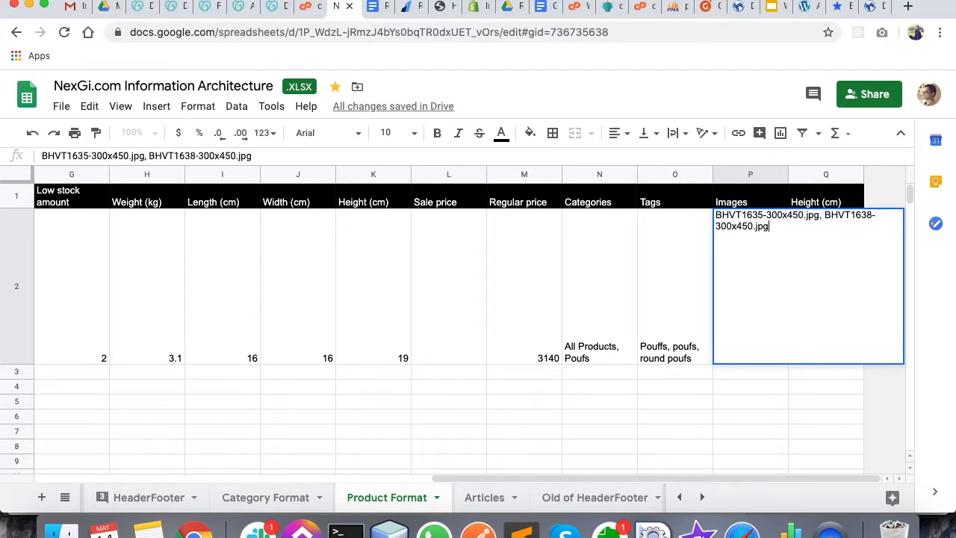
type(",")
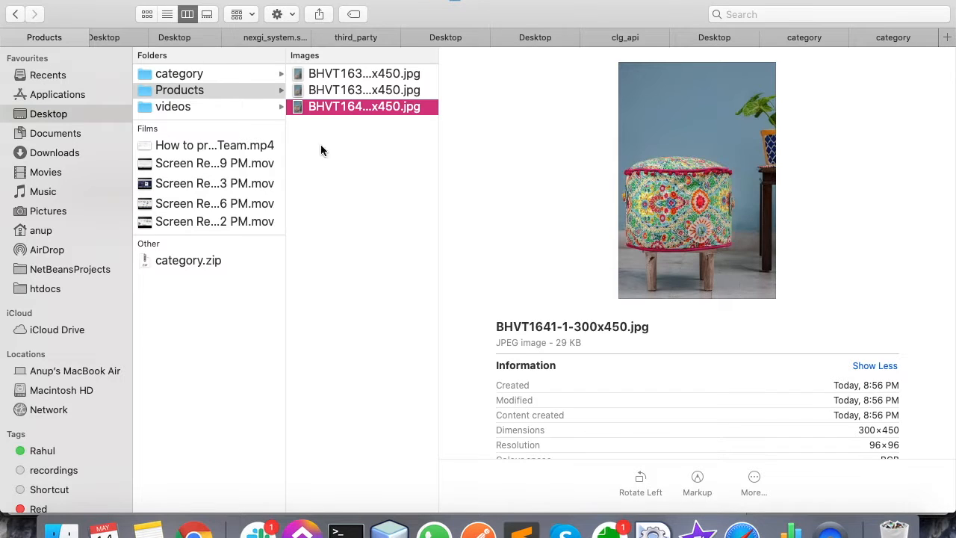
mouse_move(355, 304)
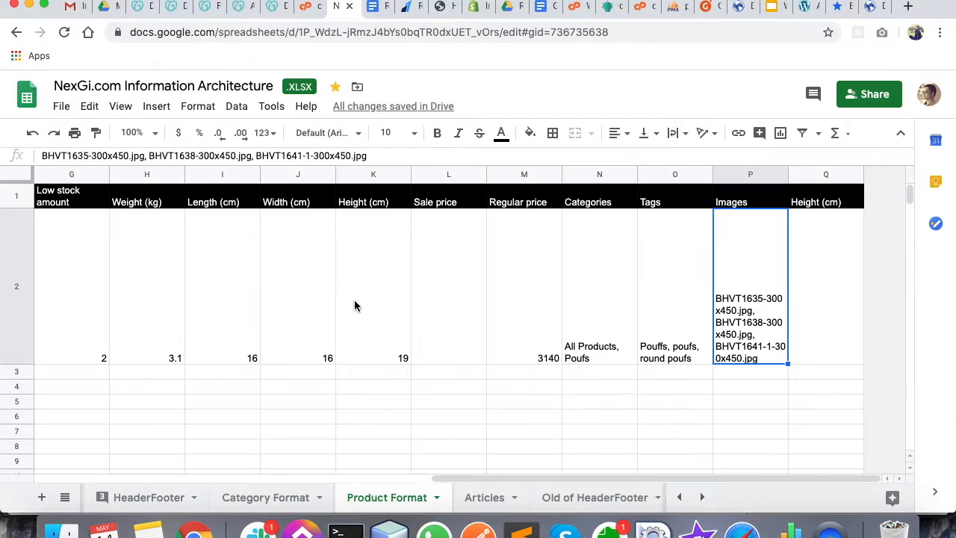
mouse_move(776, 317)
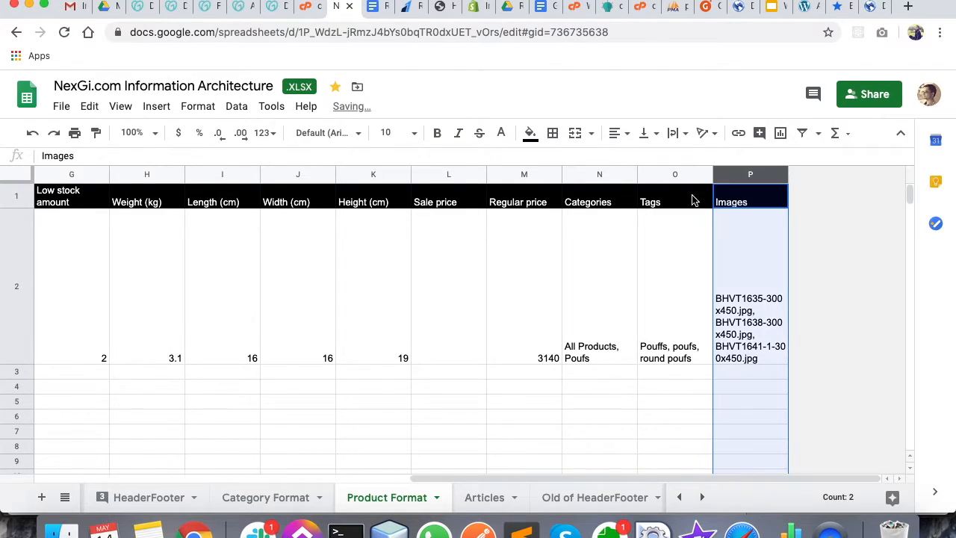
left_click(374, 202)
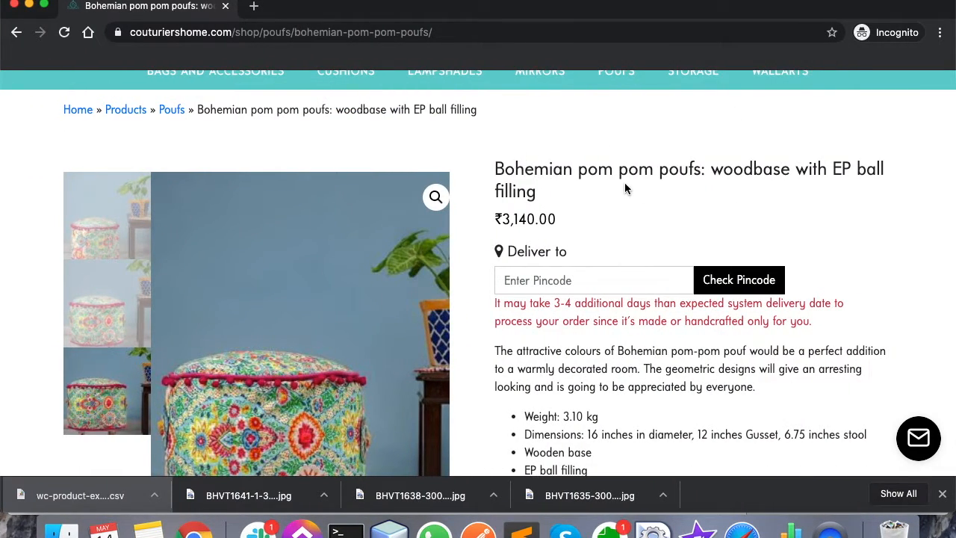
View the pouf's main photo and select its SKU CHE008 on the store page.
scroll("down", 3)
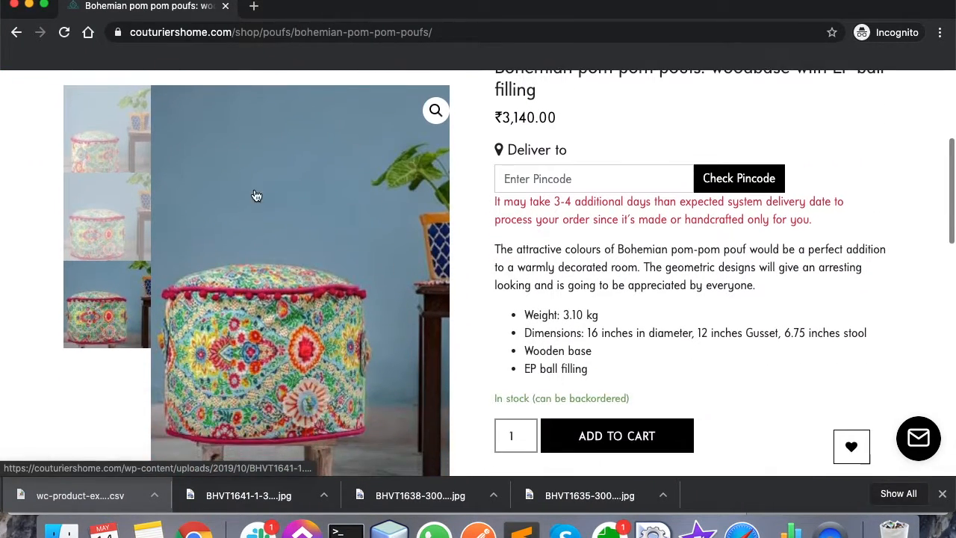
left_click(108, 215)
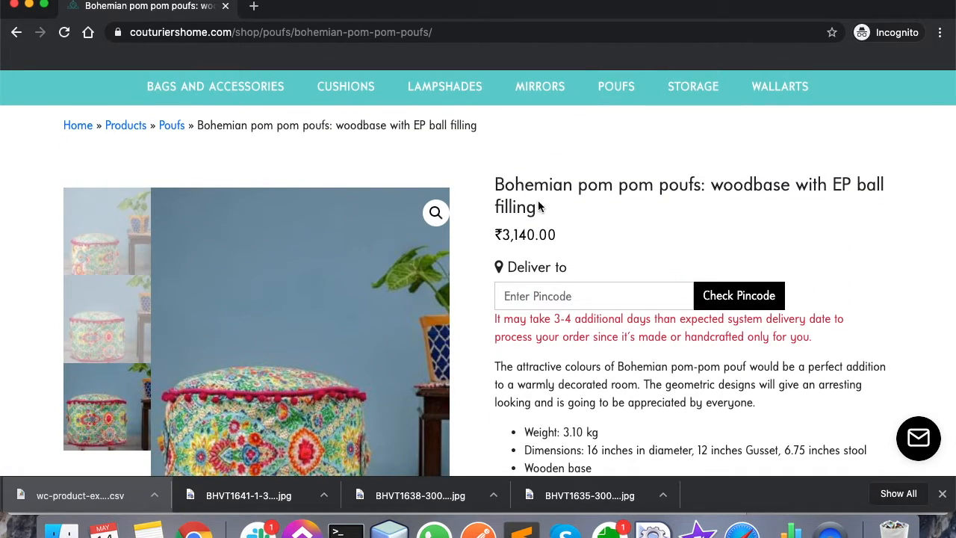
scroll("down", 3)
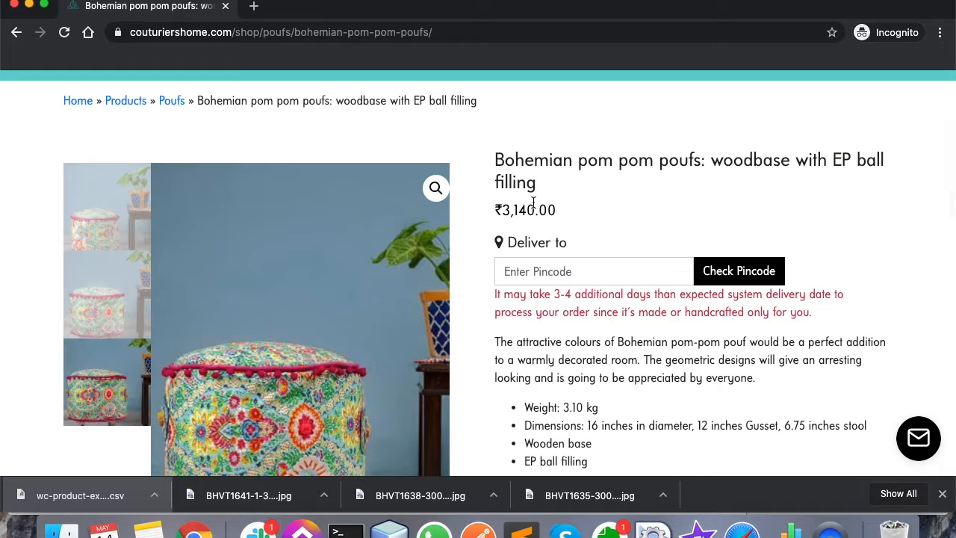
scroll("down", 3)
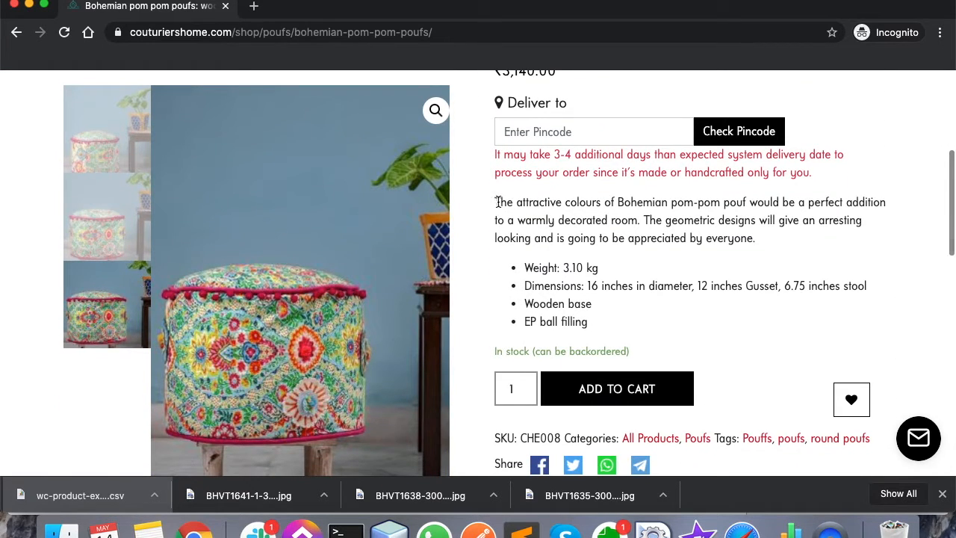
scroll("down", 3)
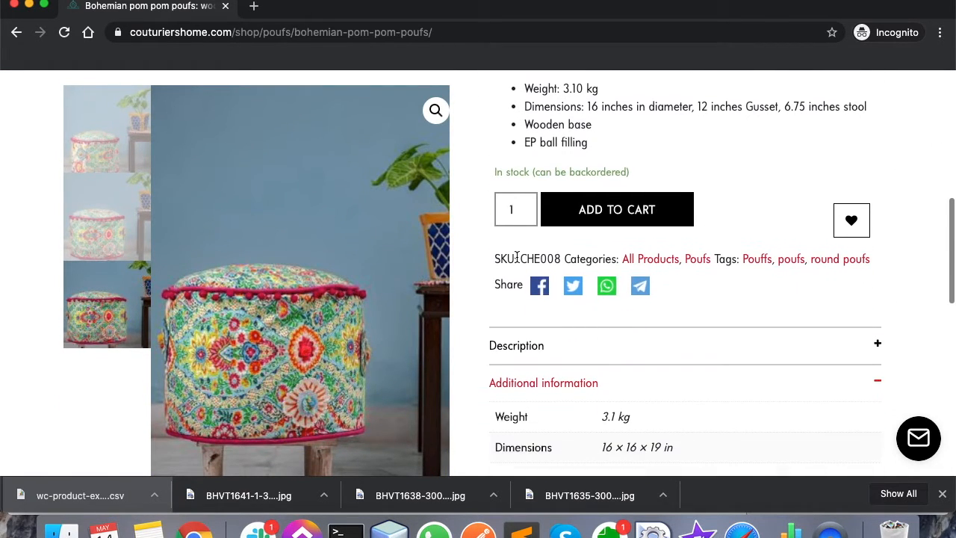
double_click(541, 259)
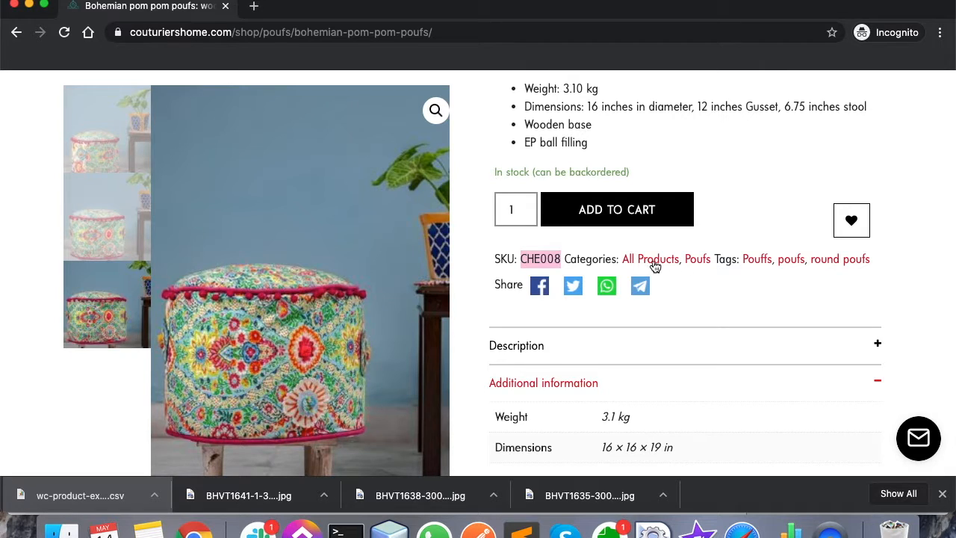
Expand the Additional information section to check weight and dimensions.
scroll("down", 3)
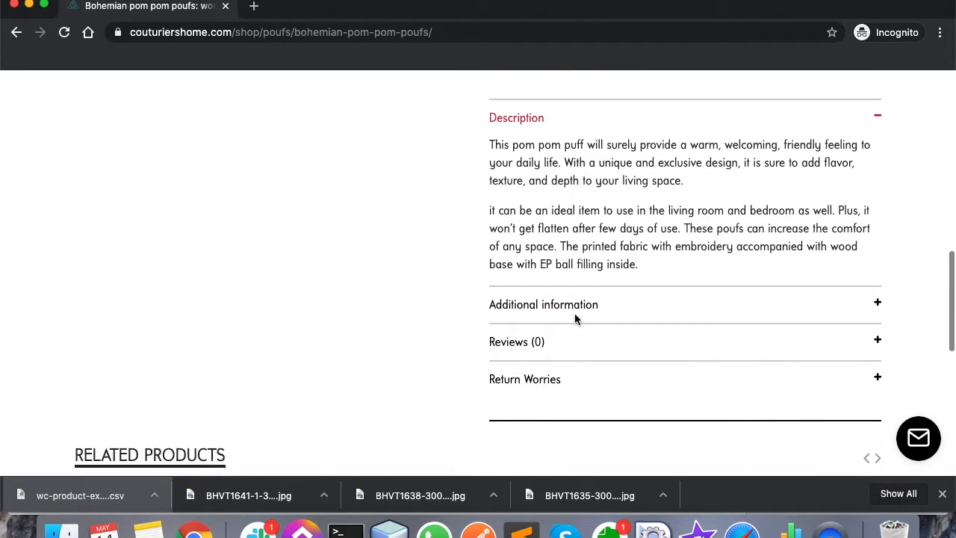
left_click(544, 305)
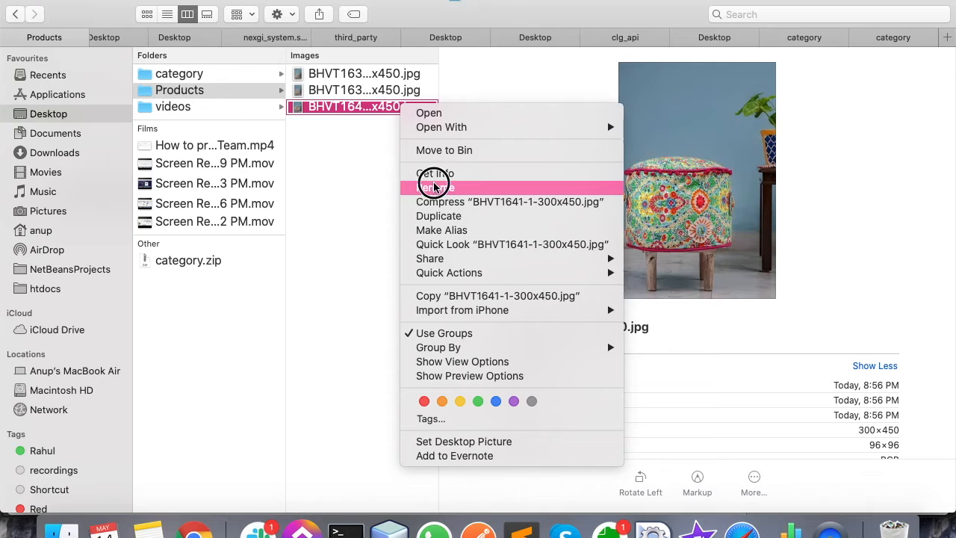
Show Get Info for BHVT1641-1-300x450.jpg in the Products folder.
left_click(433, 186)
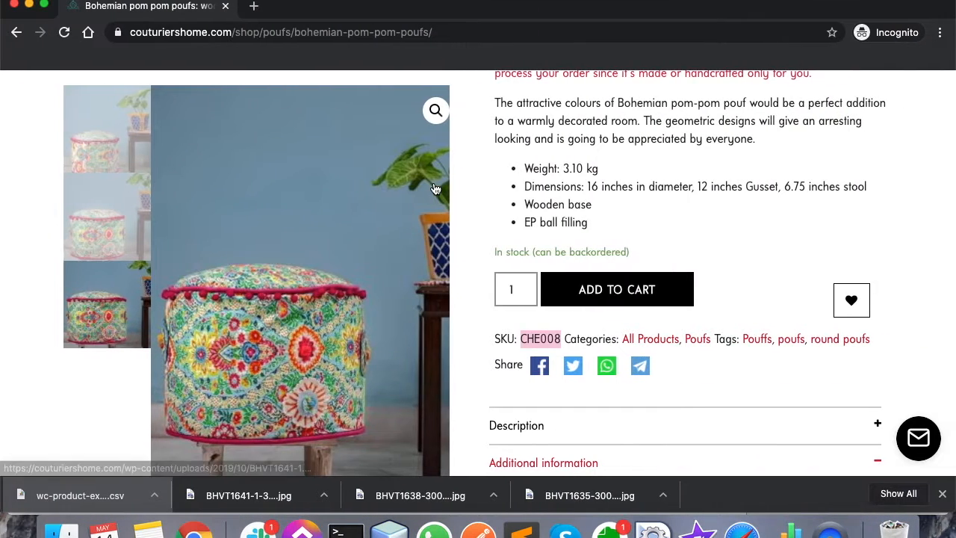
mouse_move(437, 189)
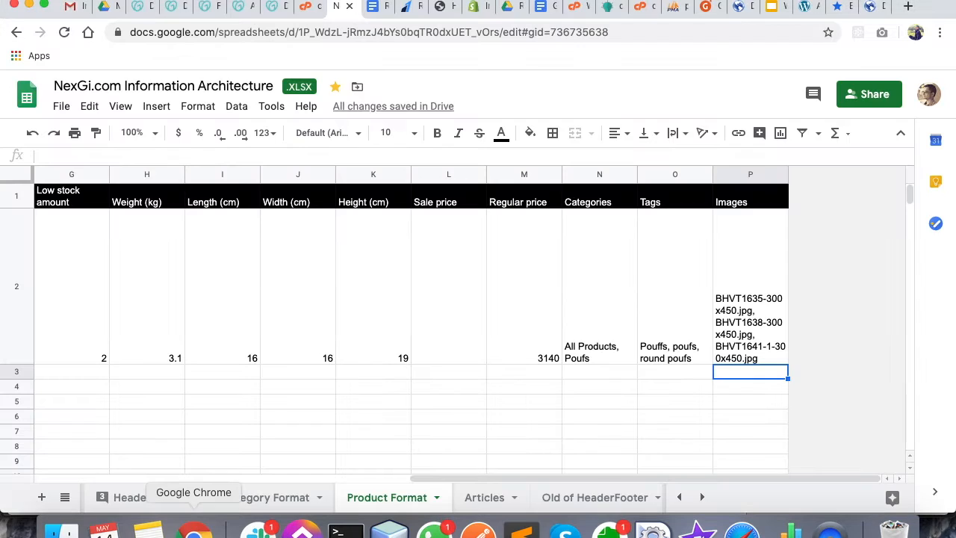
Download the spreadsheet as Microsoft Excel (.xlsx) and reveal it in Downloads.
left_click(61, 105)
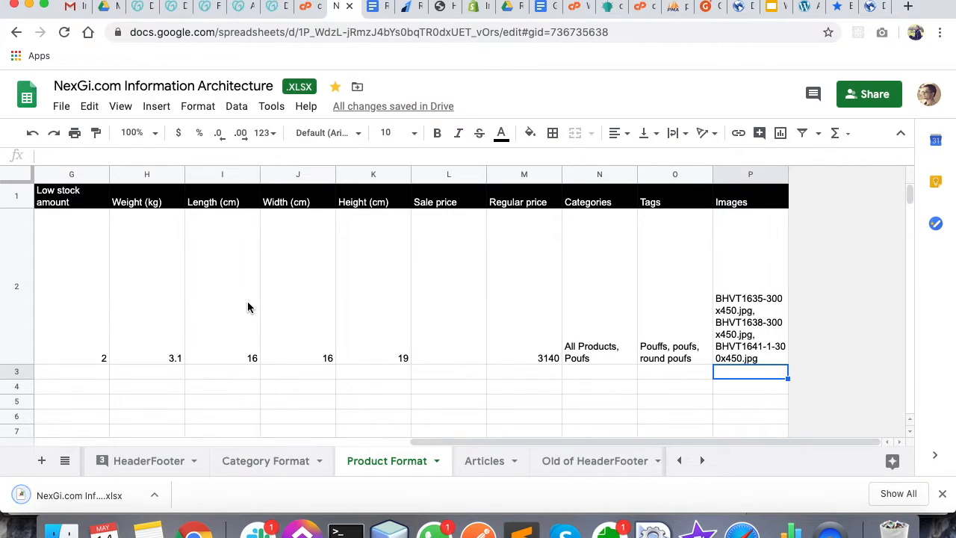
left_click(77, 494)
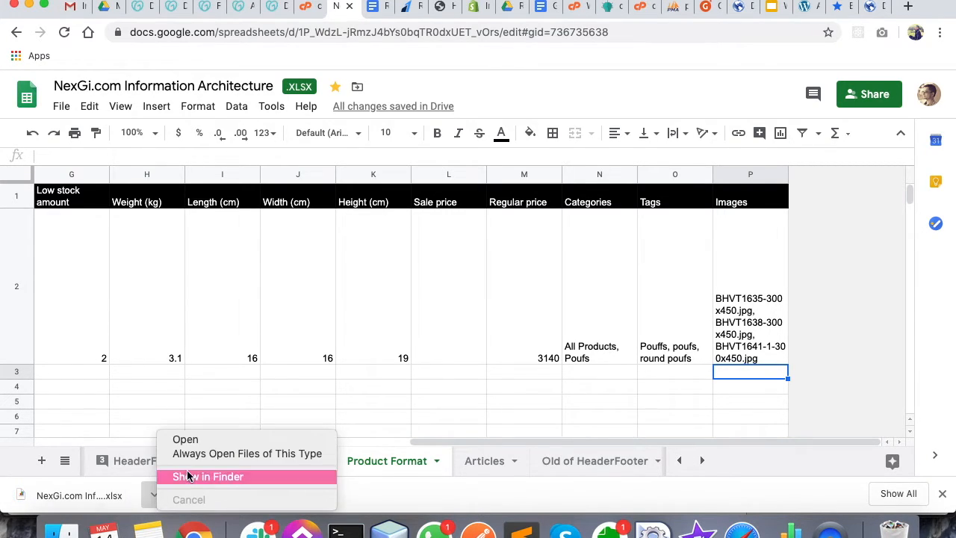
left_click(209, 477)
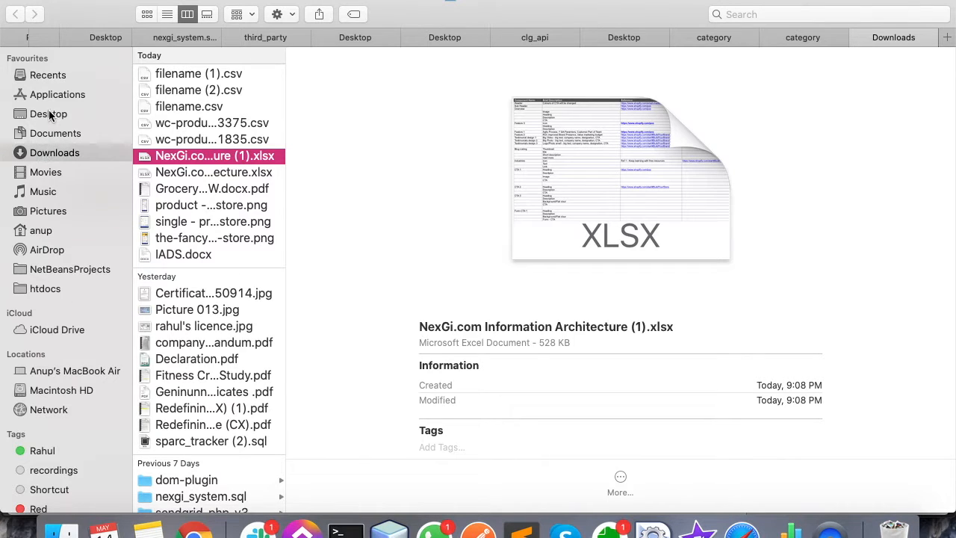
Check the Products folder on the Desktop and compress it into Products.zip.
left_click(48, 113)
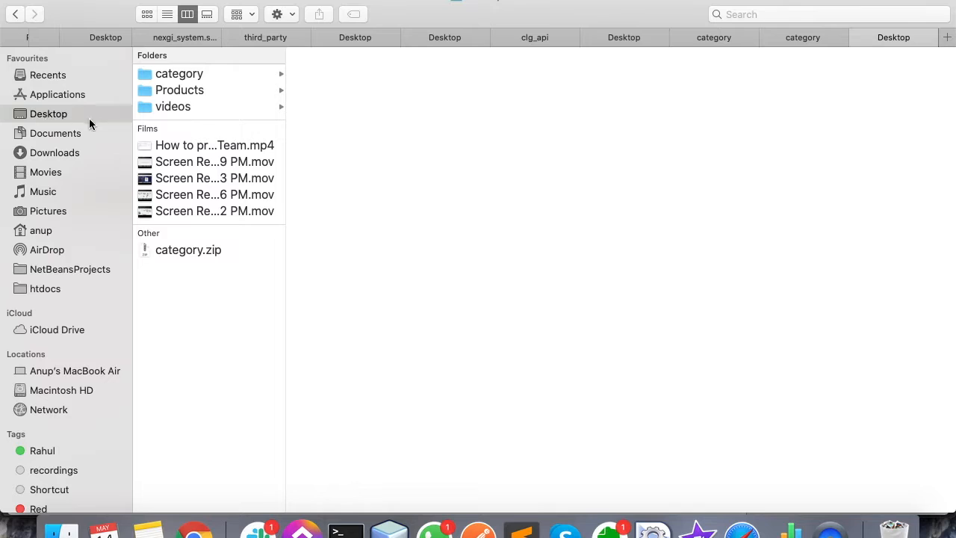
left_click(179, 89)
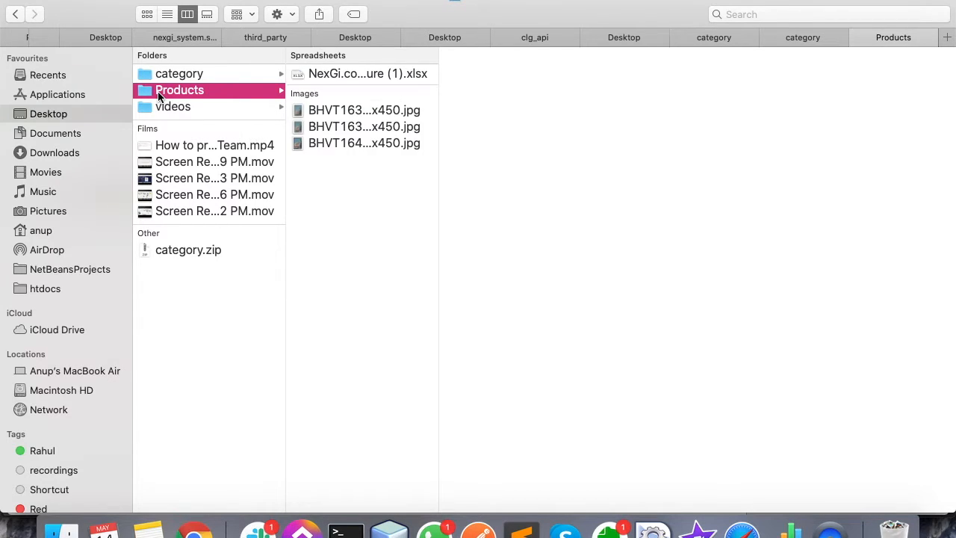
mouse_move(371, 90)
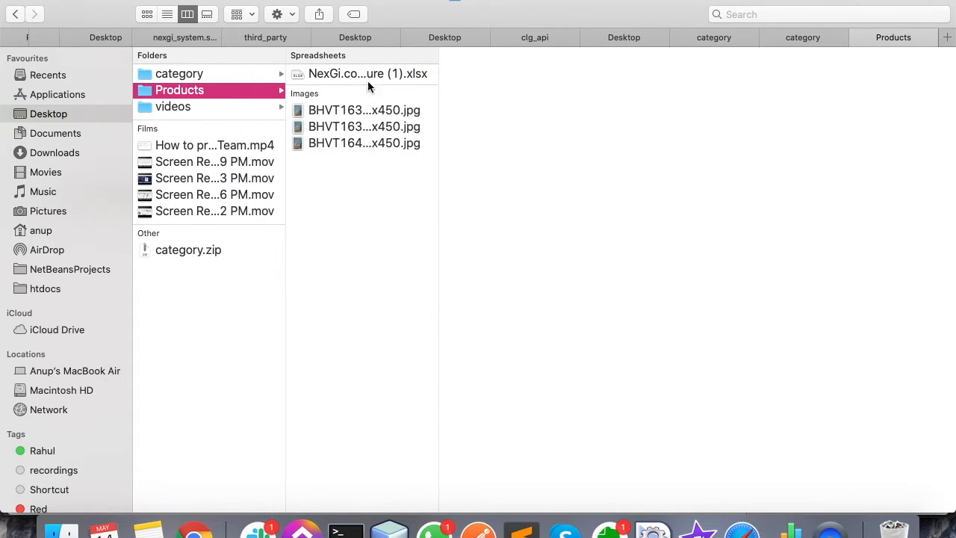
mouse_move(251, 94)
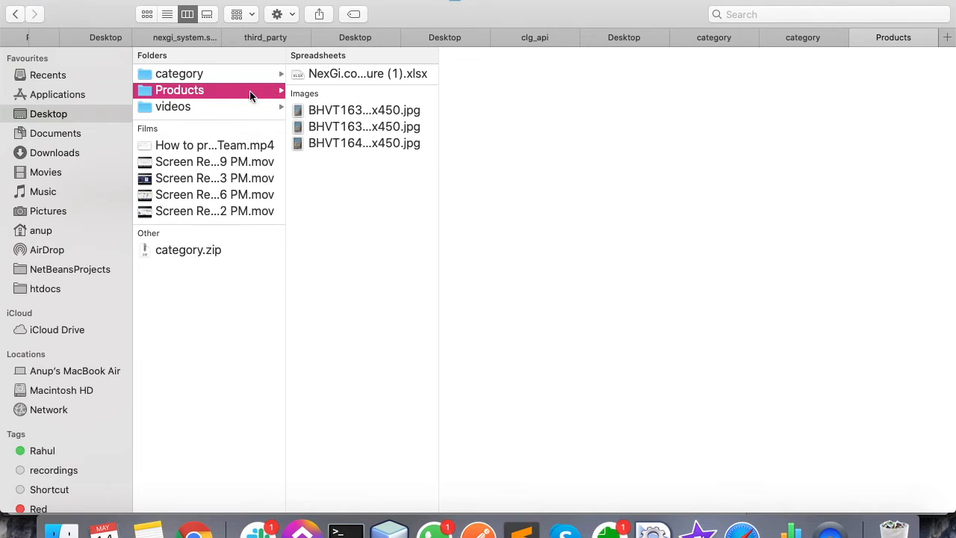
right_click(179, 89)
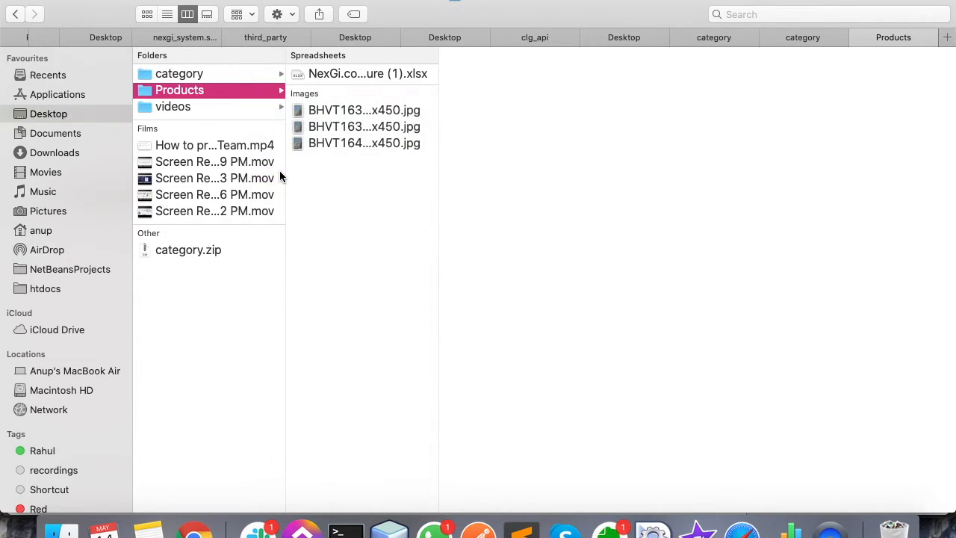
left_click(188, 277)
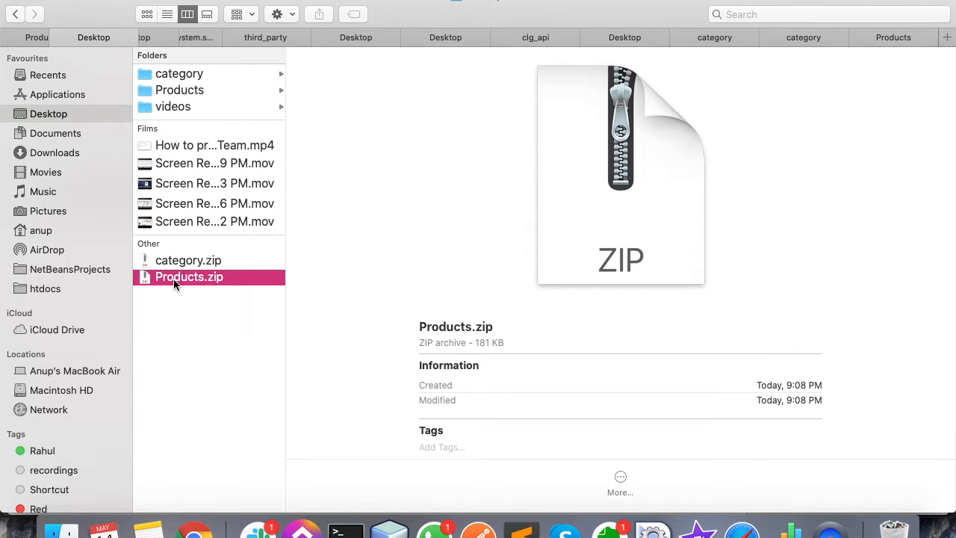